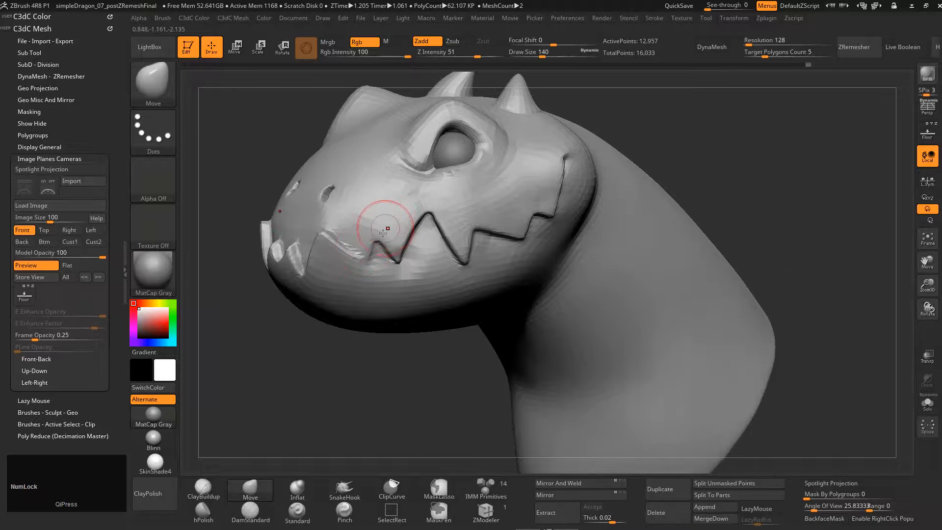
Raise the head subtool's subdivision level with Ctrl+D for a denser, smoother mesh
key(ctrl+d)
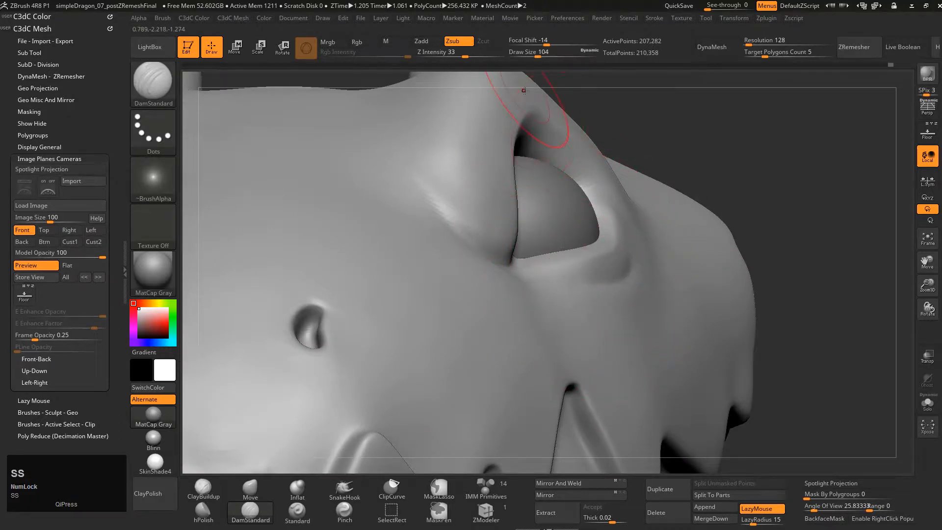
Carve the crease above the upper eyelid with DamStandard so it wraps over the eyeball
click(250, 489)
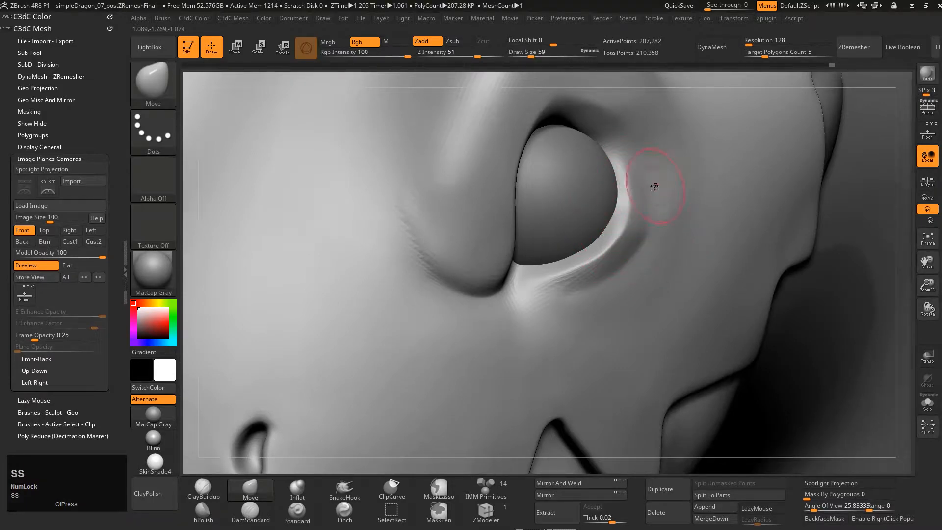
mouse_move(642, 234)
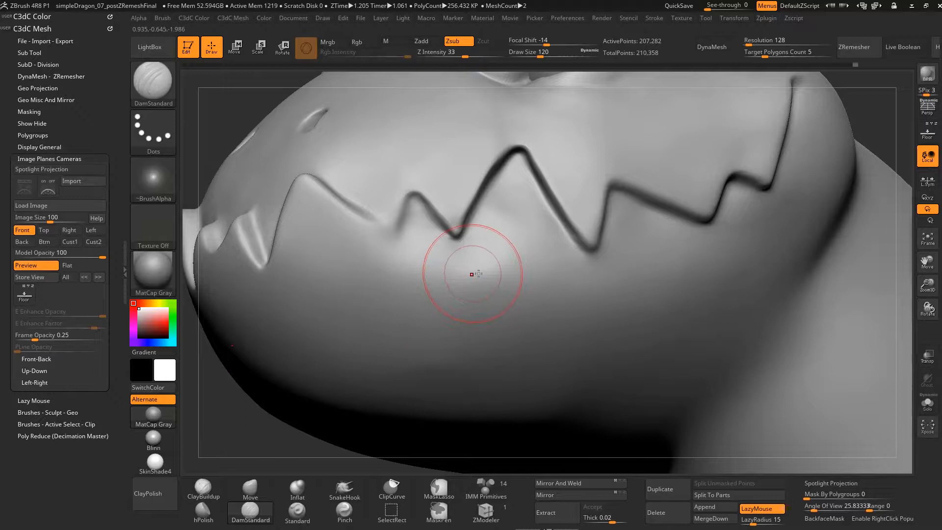
Switch to hPolish and flatten the cheek planes beside the zigzag mouth line
click(250, 488)
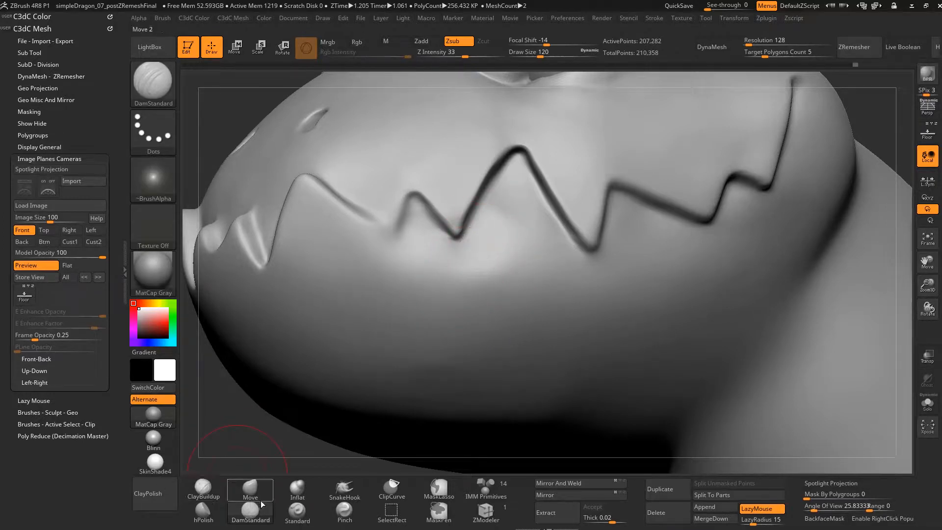
key(s)
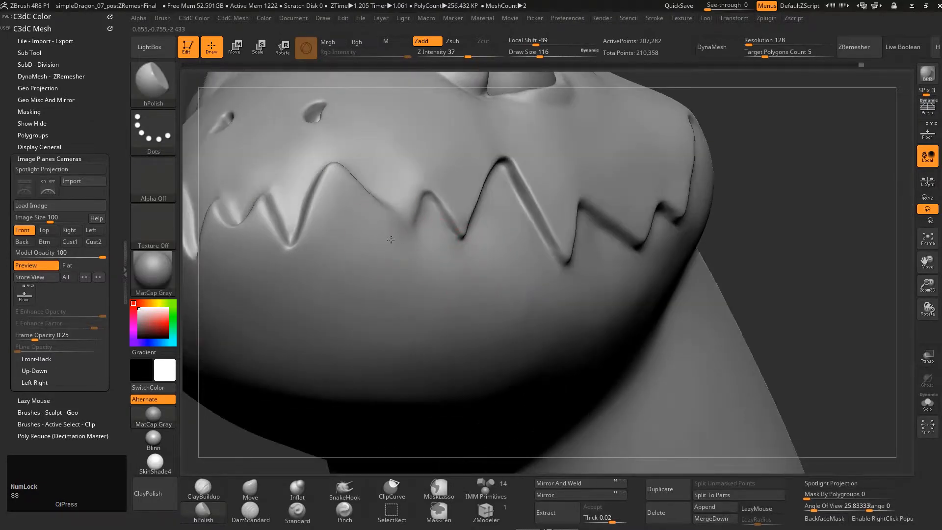
click(356, 42)
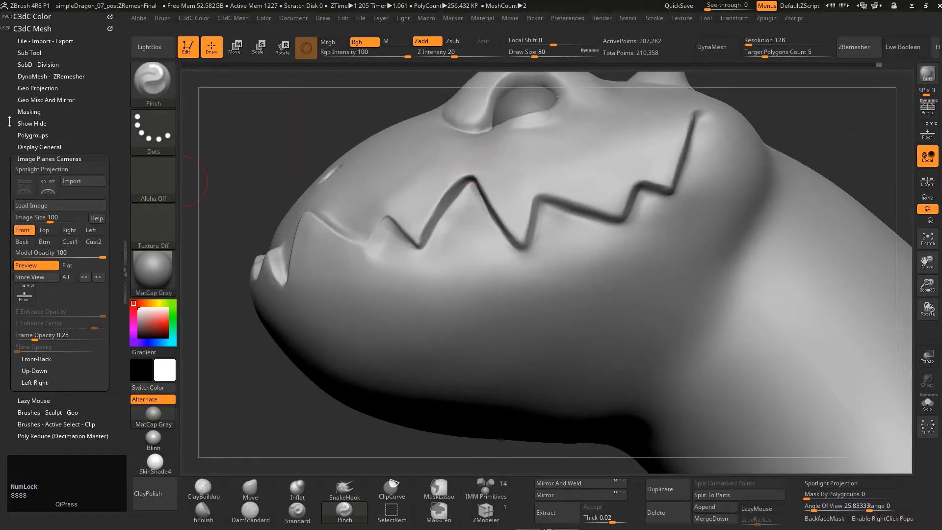
Expand the Masking subpalette, choose the MaskPen brush and dismiss its confirmation note
click(50, 159)
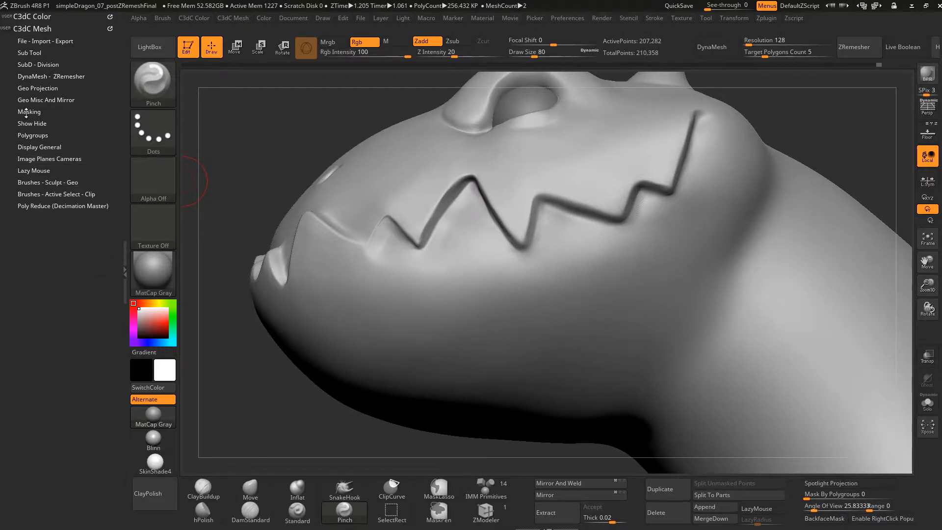
click(28, 112)
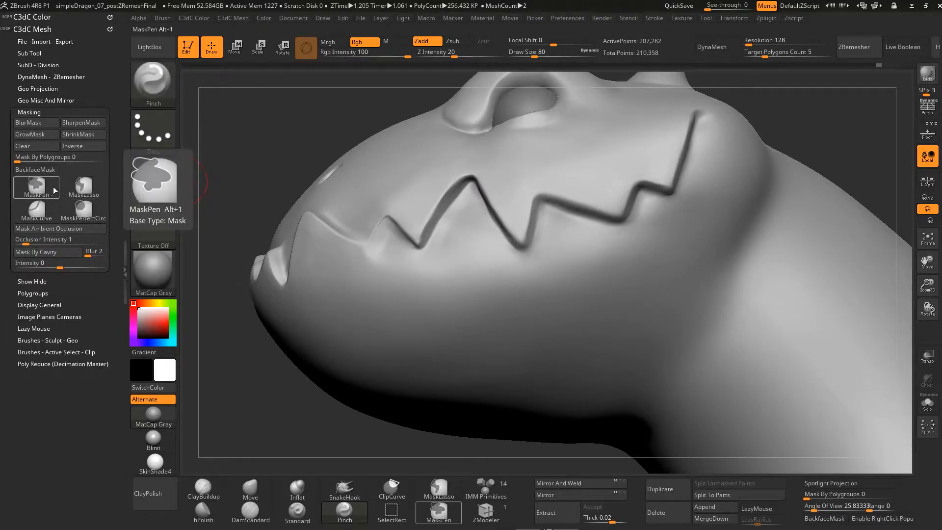
click(82, 187)
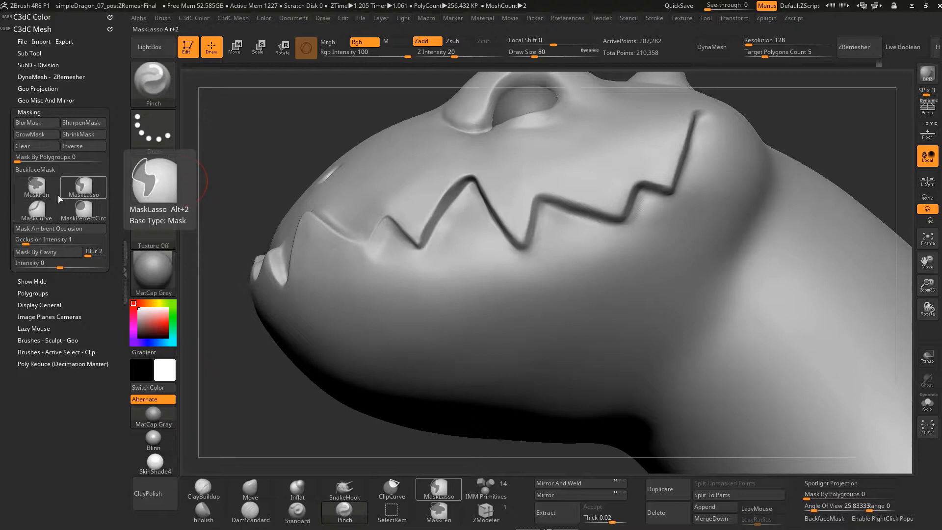
click(35, 189)
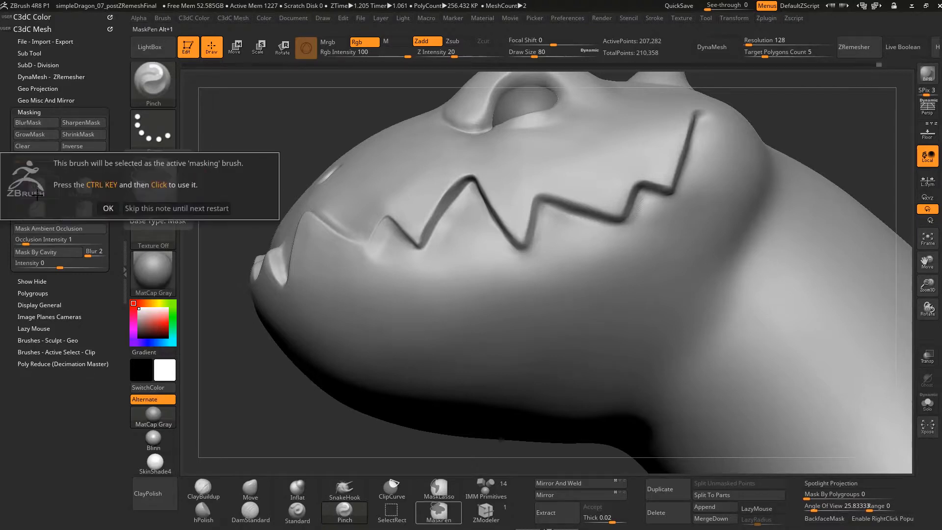
click(108, 208)
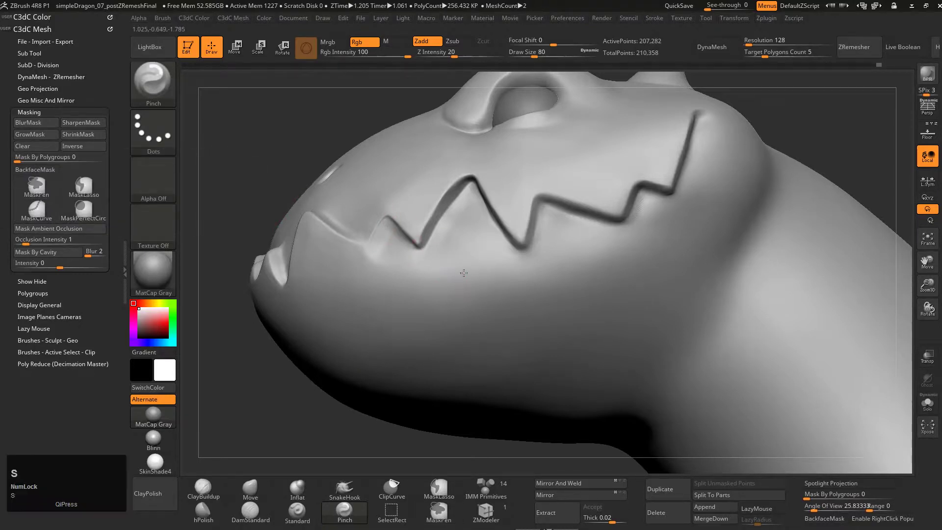